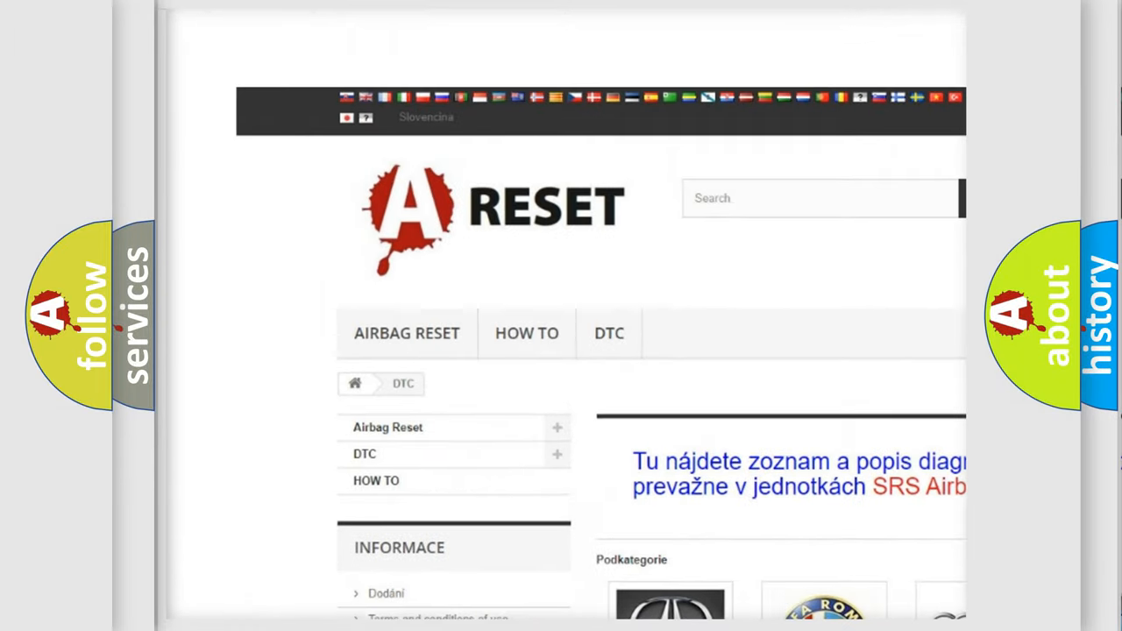
Step: Scroll through the DTC page down to the Lincoln DTC category and its list of codes
scroll(down, 3)
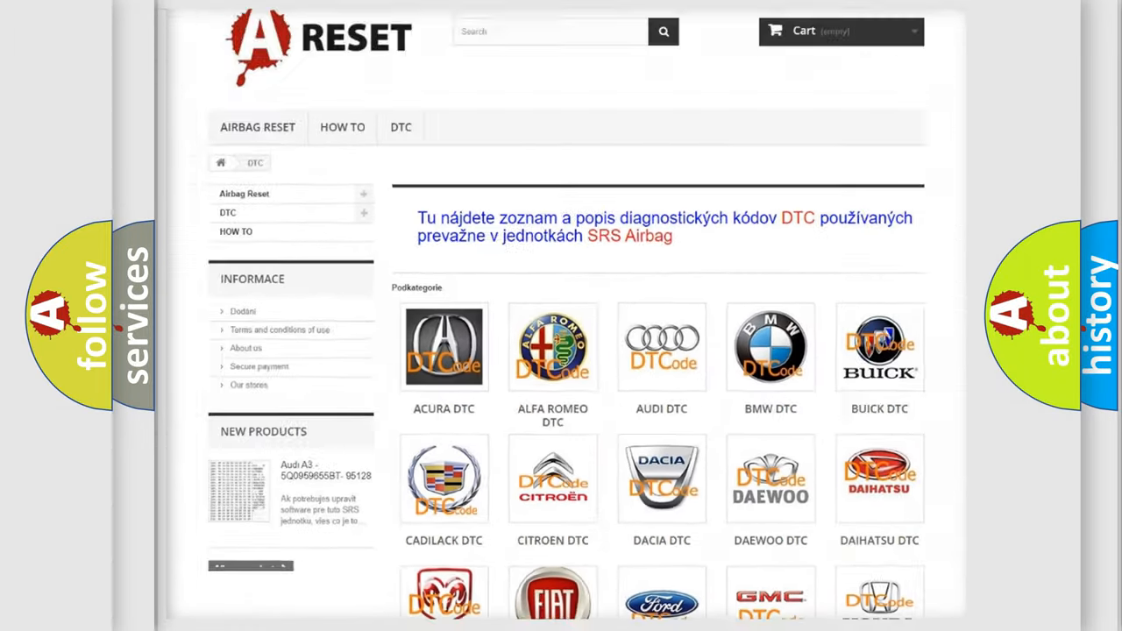
scroll(down, 3)
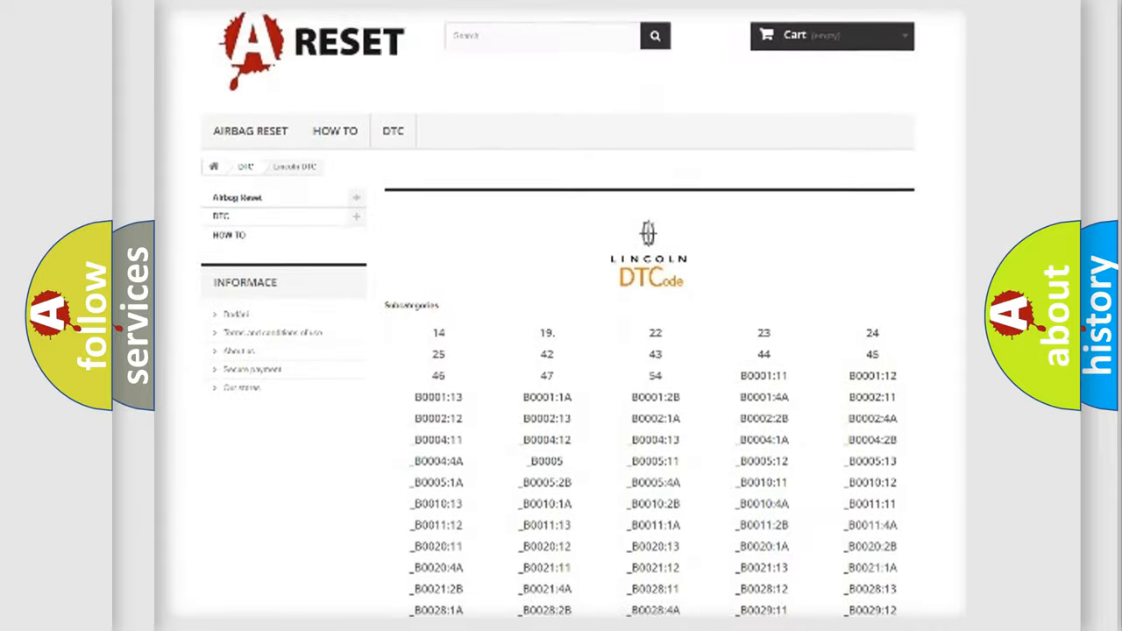
scroll(down, 3)
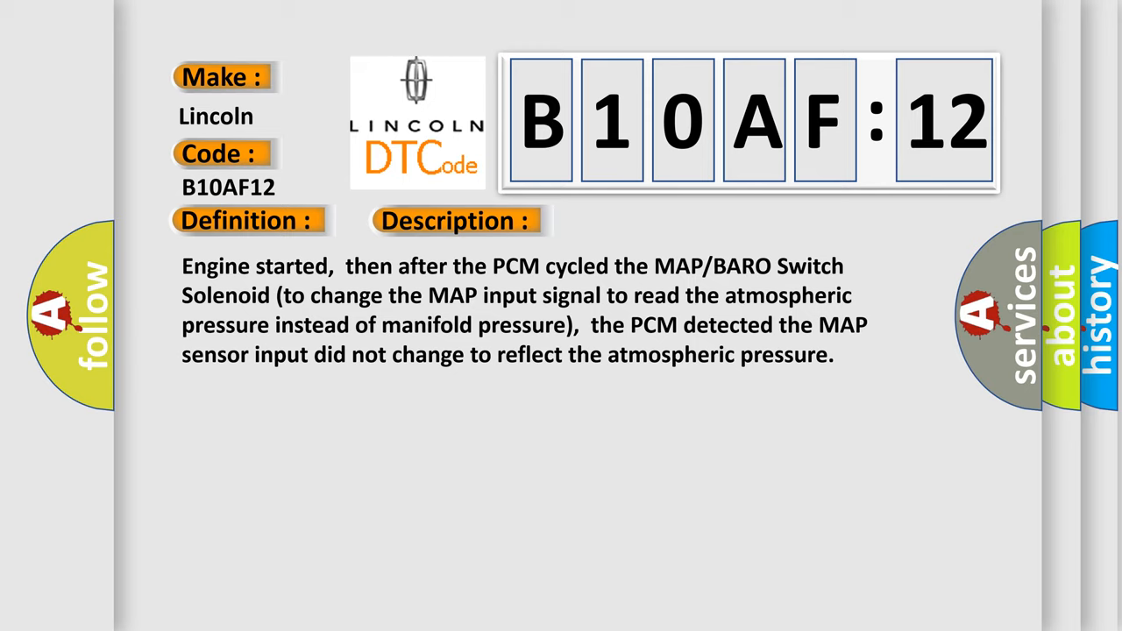
Step: Reveal the Cause section listing the B10AF12 failure causes
click(642, 221)
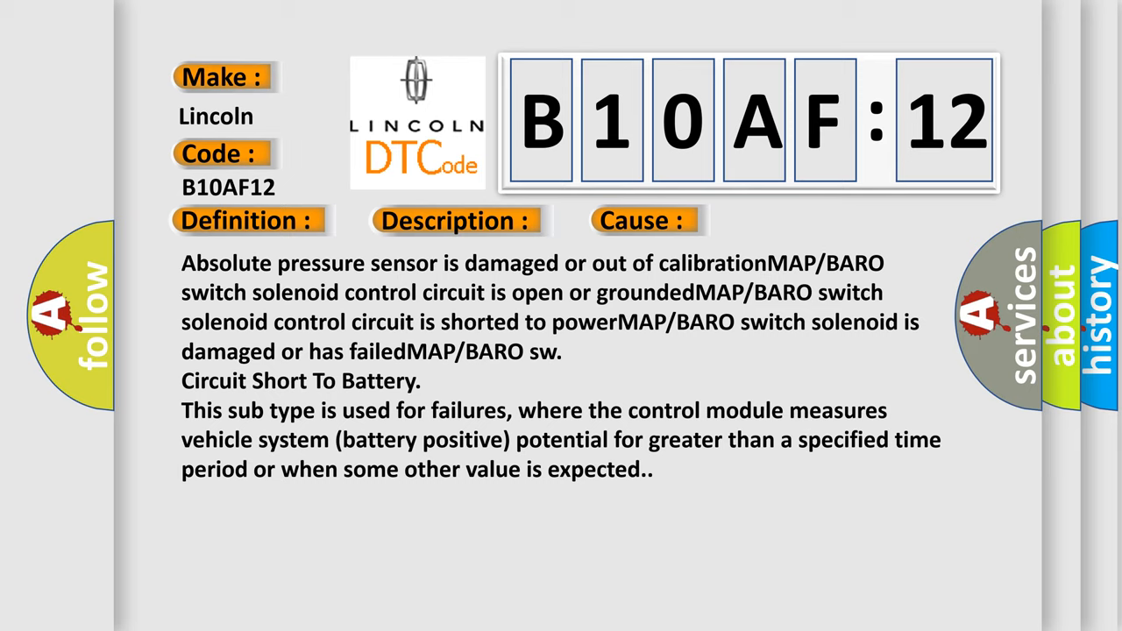